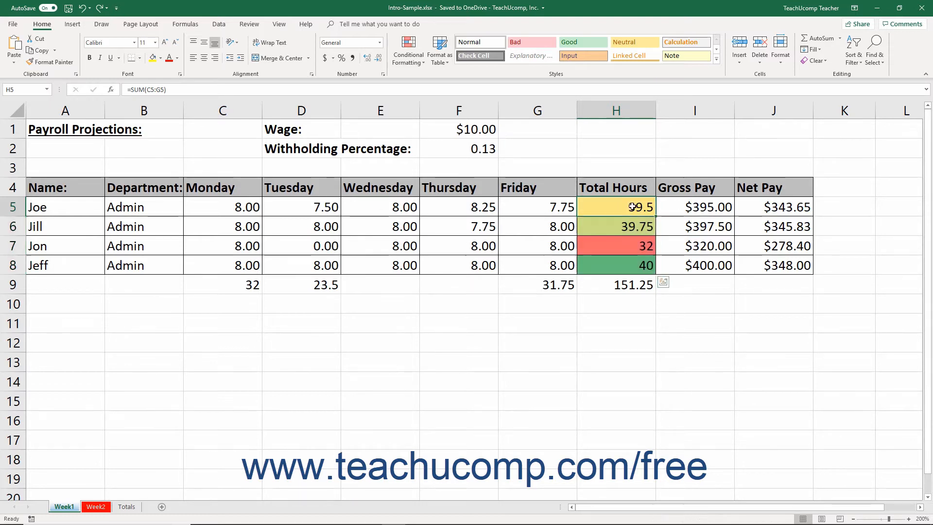
# Paste Week1's Total Hours (H5:H8) into A1 of Totals, then copy Week2's H5:H8
pyautogui.moveTo(616, 206); pyautogui.dragTo(616, 264)
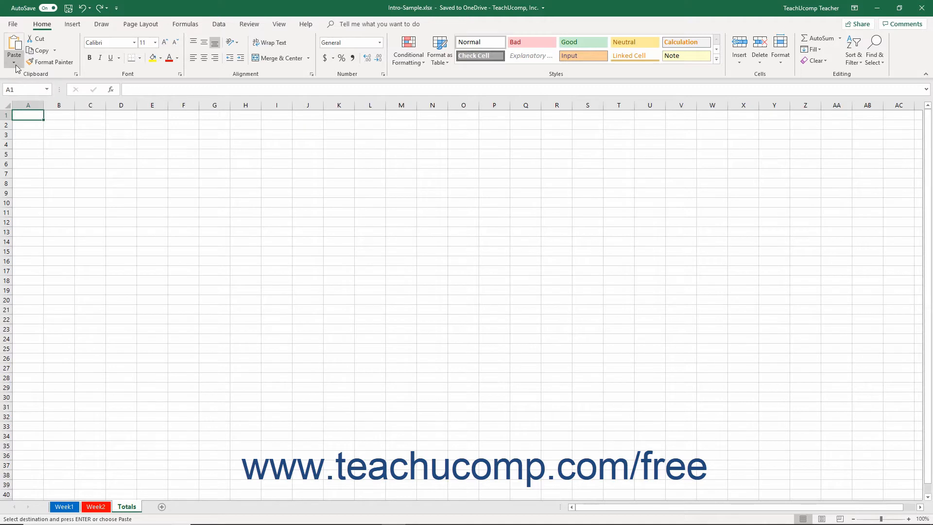
pyautogui.moveTo(13, 51)
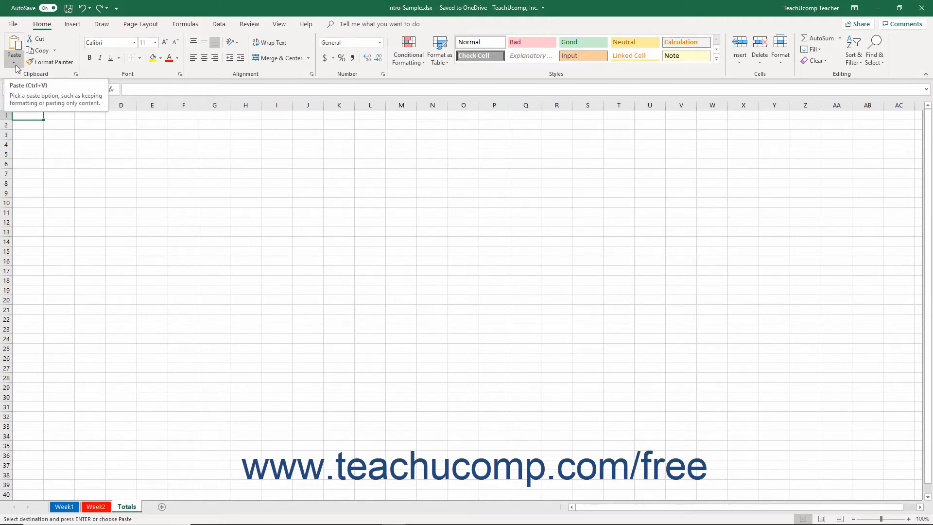
pyautogui.click(13, 57)
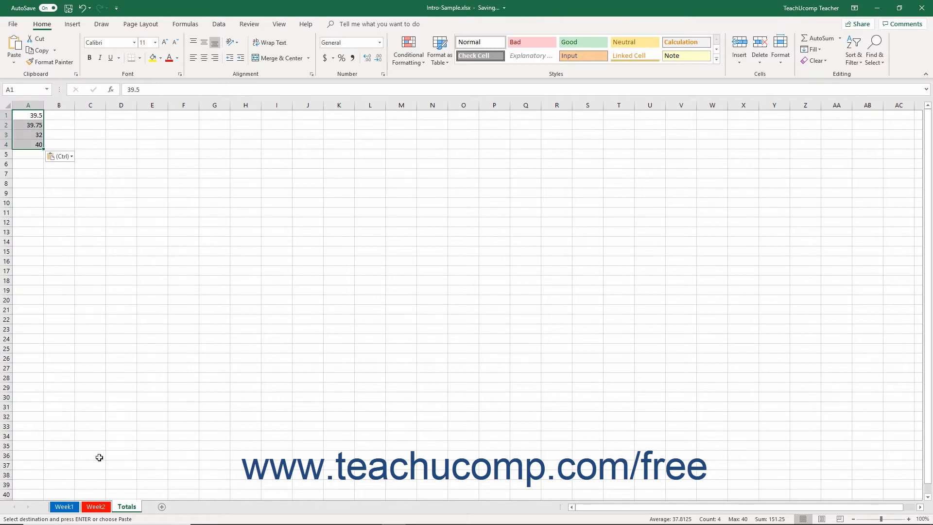
pyautogui.click(96, 506)
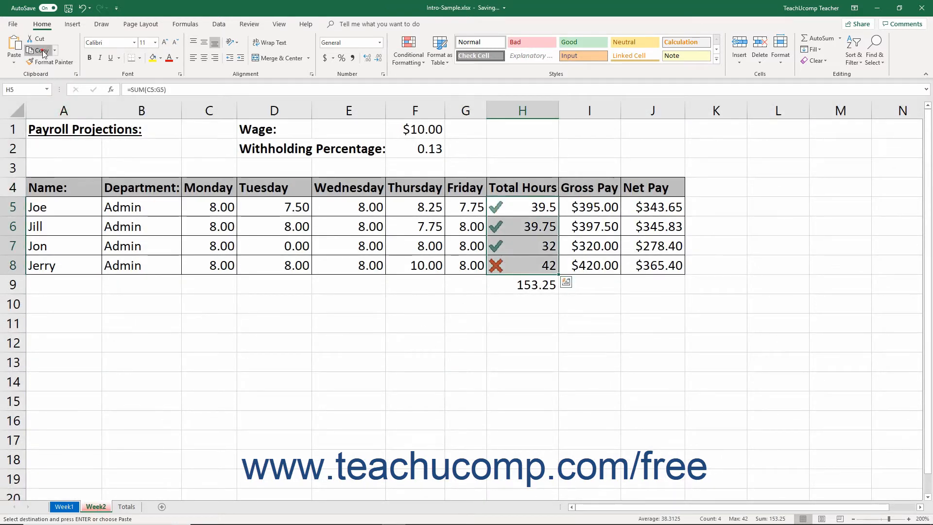
pyautogui.click(125, 506)
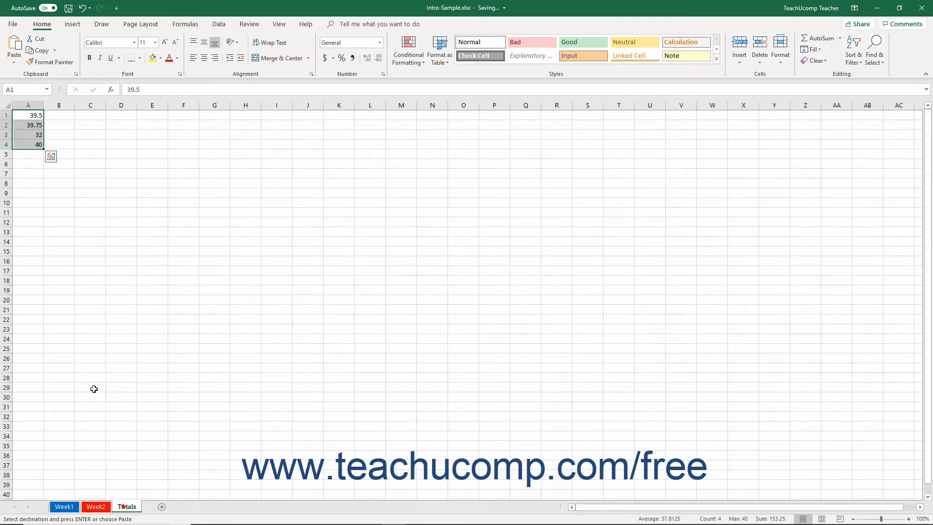
# With A1 on Totals as destination, bring up the Paste Special dialog
pyautogui.click(28, 116)
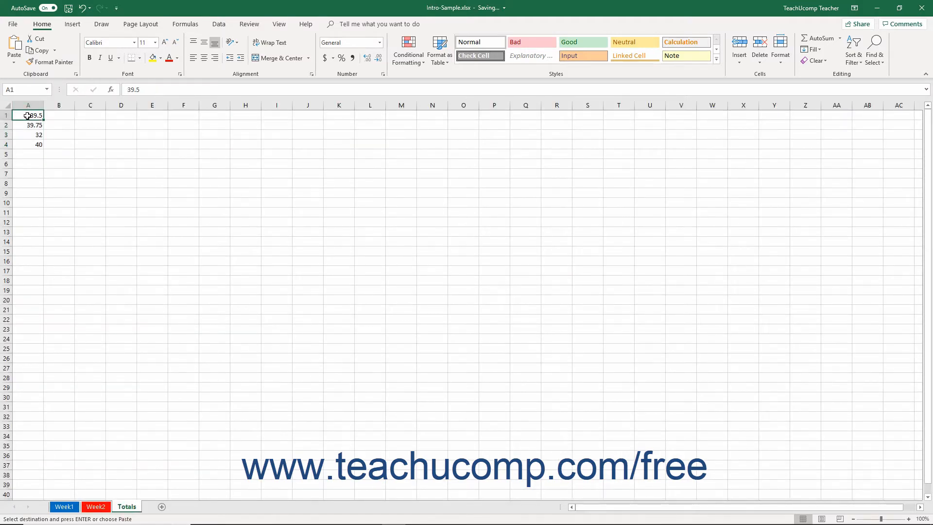
pyautogui.click(14, 47)
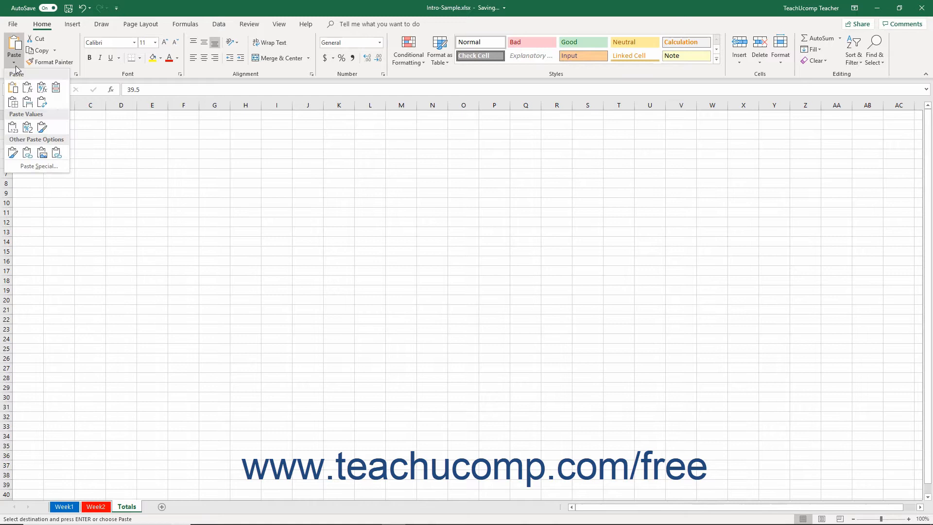
pyautogui.moveTo(38, 166)
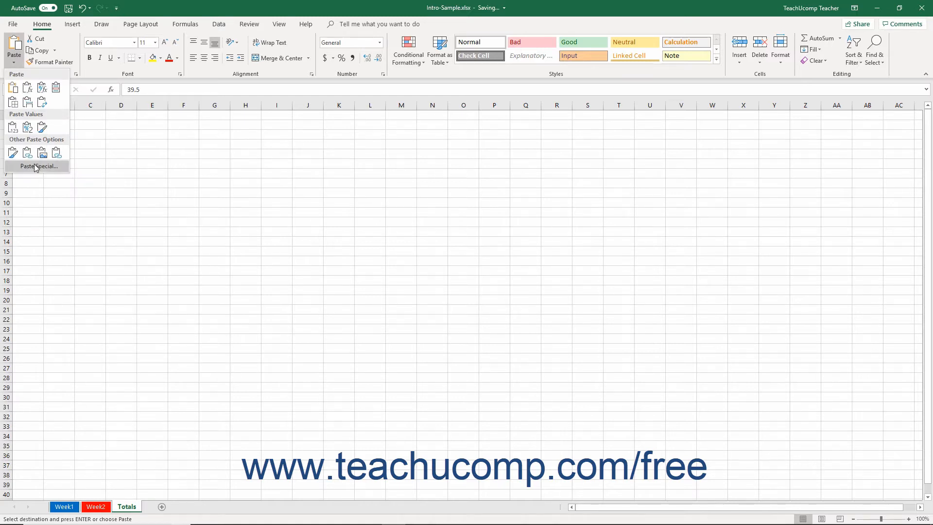
pyautogui.moveTo(38, 166)
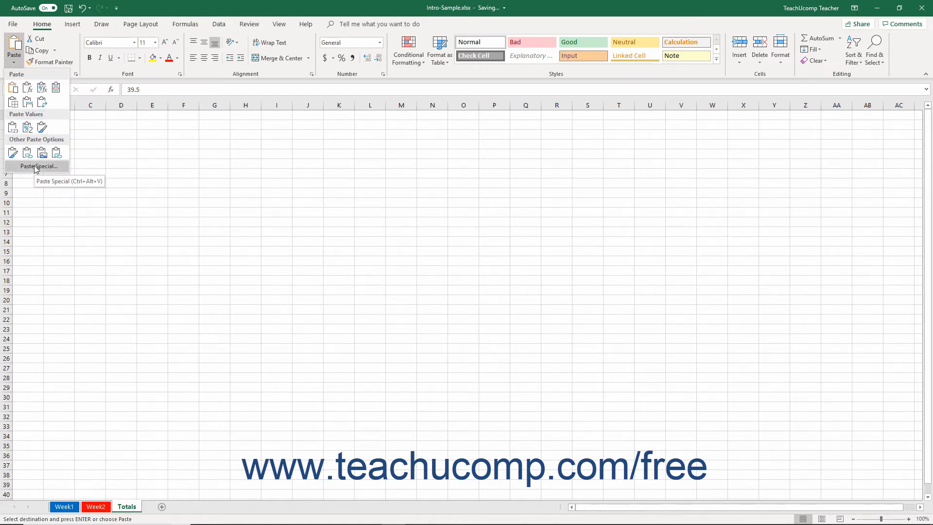
pyautogui.moveTo(38, 166)
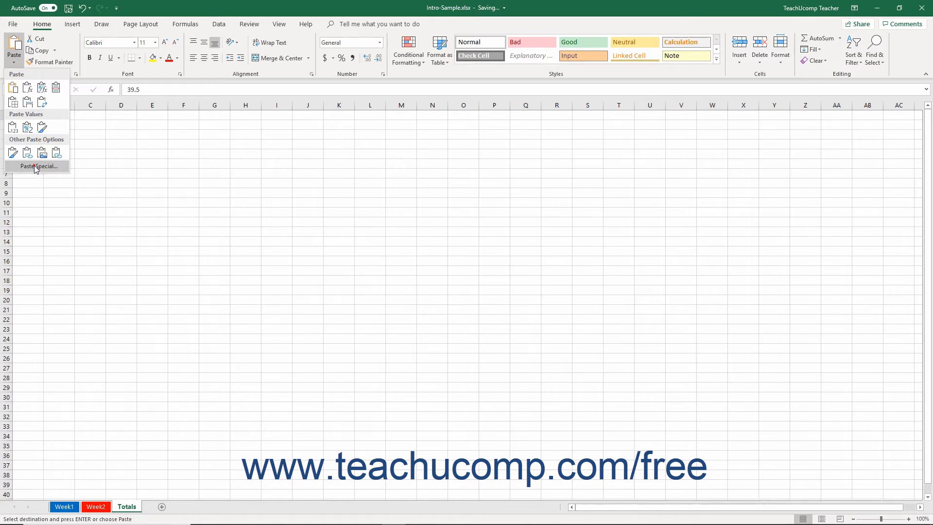
pyautogui.click(39, 166)
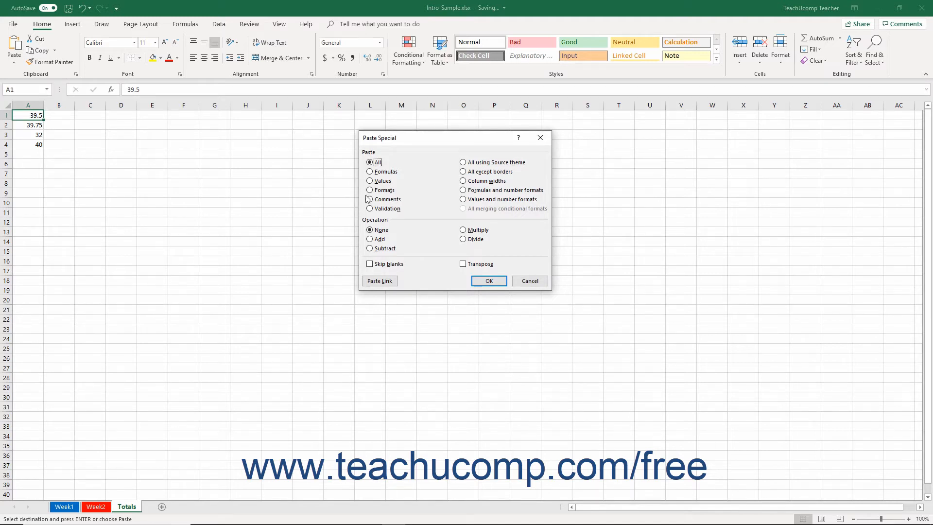
# Paste Special with Values and Add so column A becomes 79, 79.5, 64 and 82
pyautogui.click(370, 180)
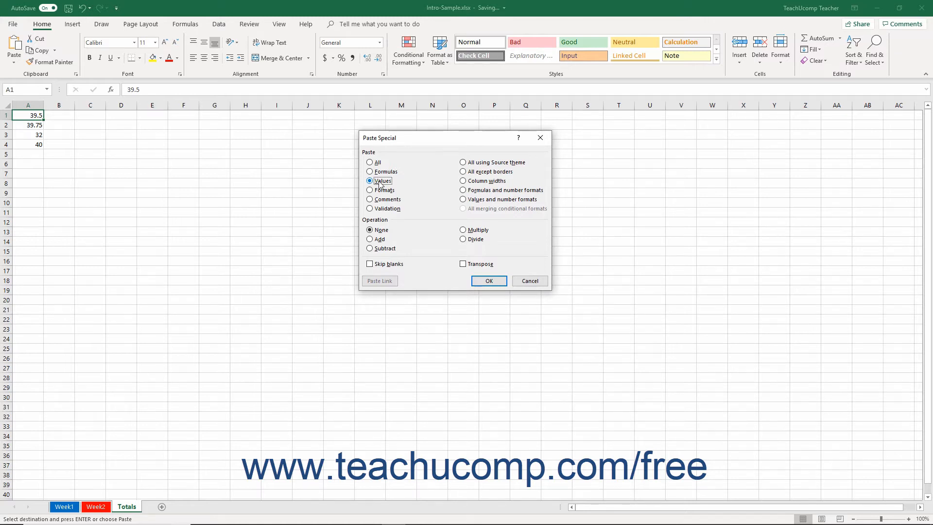
pyautogui.click(369, 239)
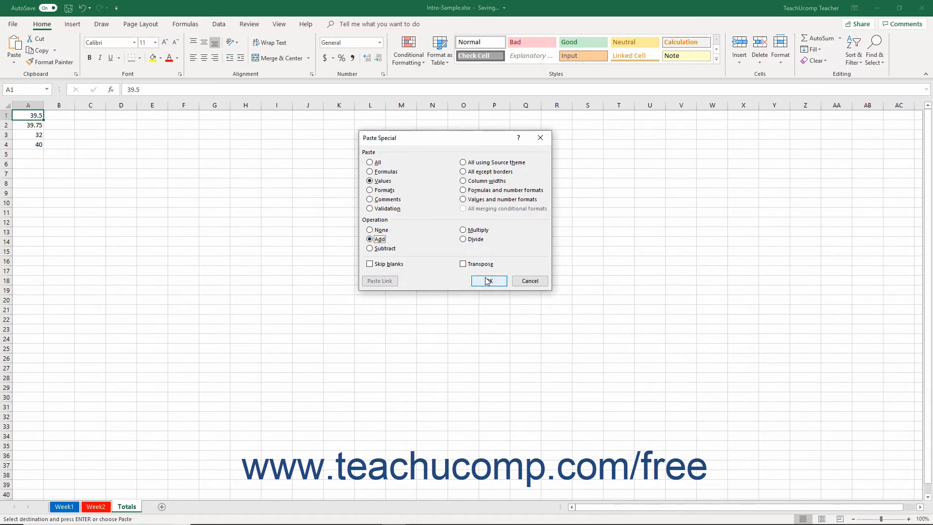
pyautogui.click(489, 280)
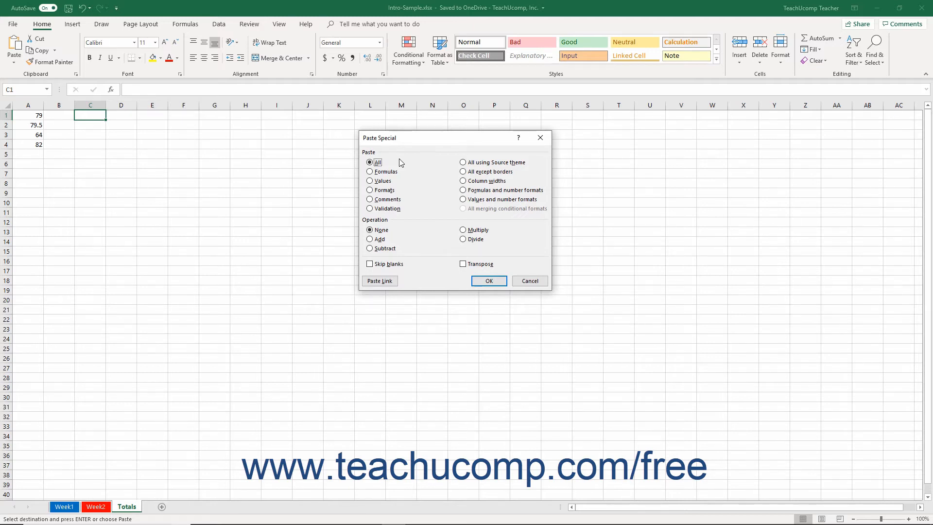
# Try the Paste Special choices All, Formulas, Values, Comments and Validation for C1
pyautogui.click(370, 163)
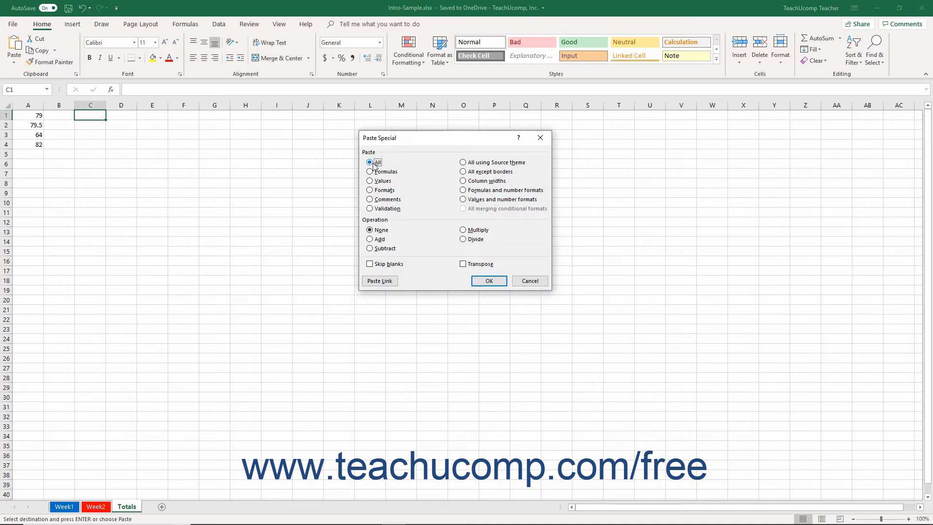
pyautogui.click(369, 171)
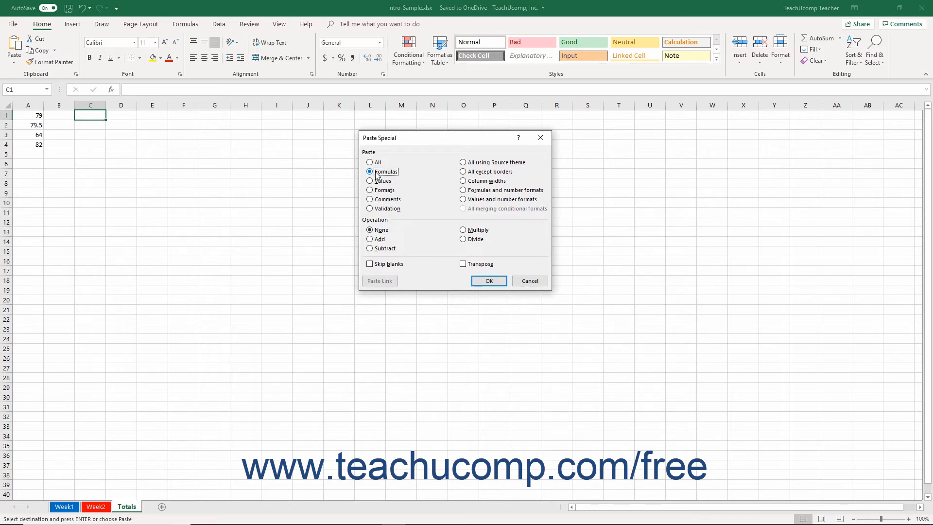
pyautogui.click(369, 180)
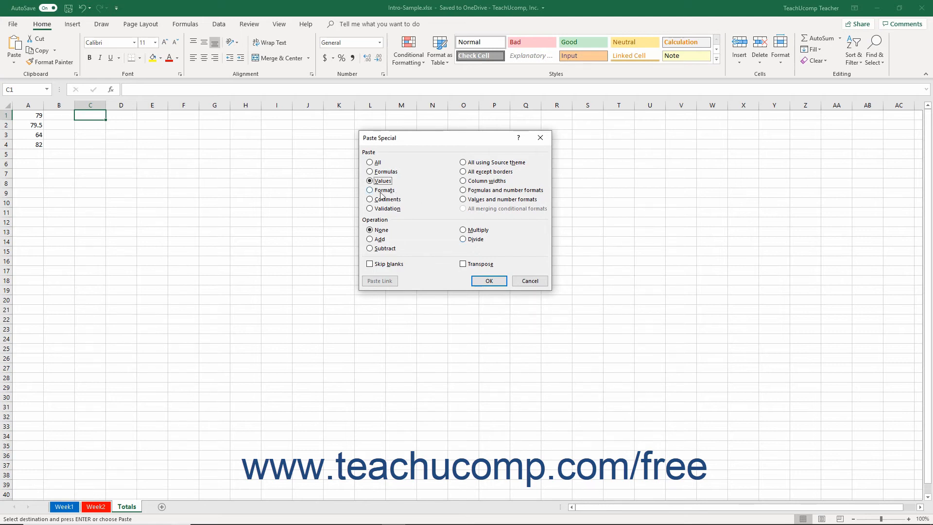
pyautogui.click(369, 189)
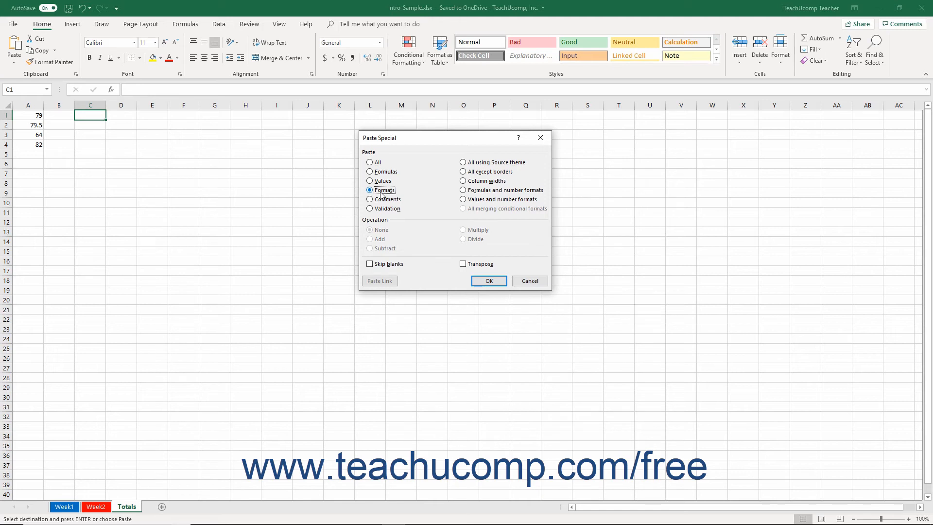
pyautogui.click(369, 198)
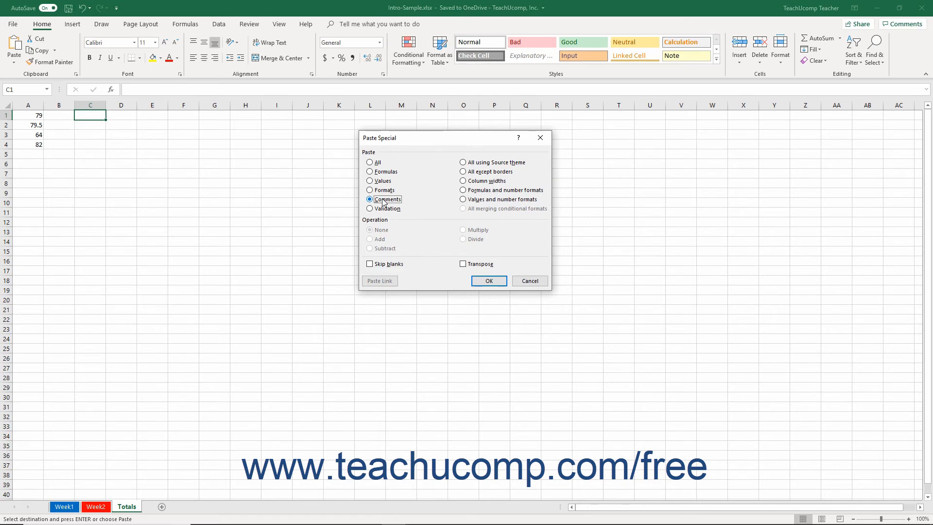
pyautogui.click(369, 207)
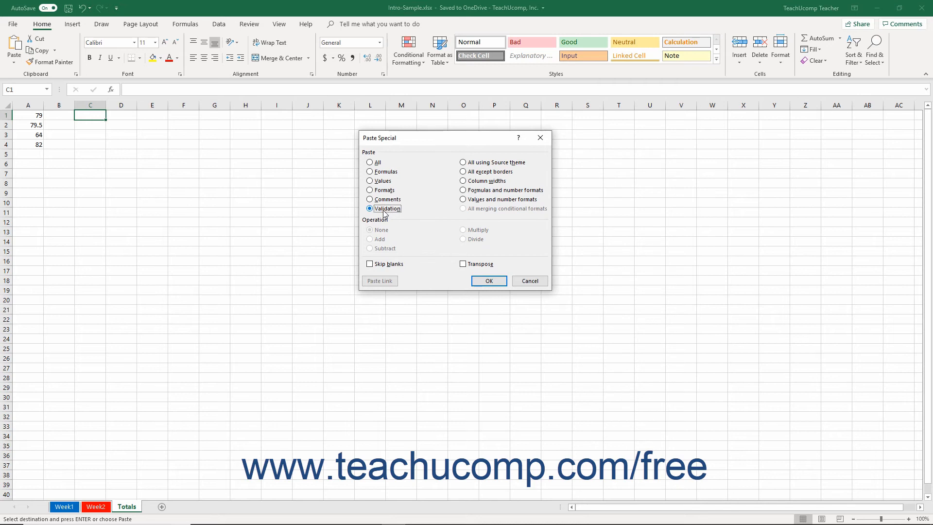
pyautogui.moveTo(404, 208)
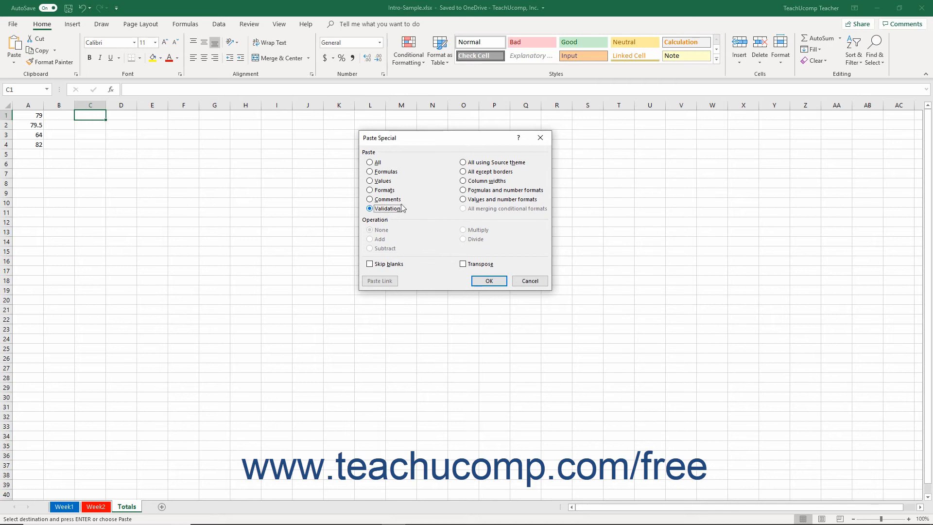
# Cycle the right-hand paste options, settling on Values and number formats
pyautogui.click(462, 162)
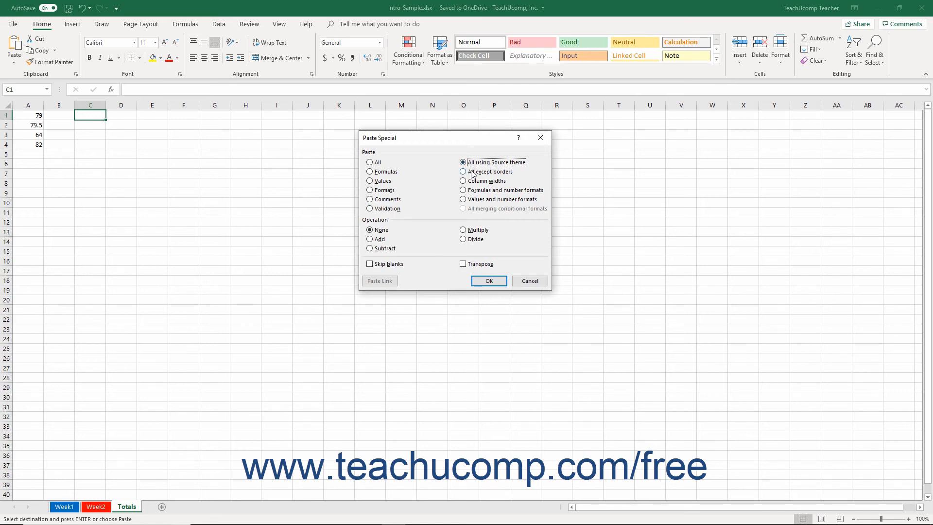
pyautogui.click(463, 171)
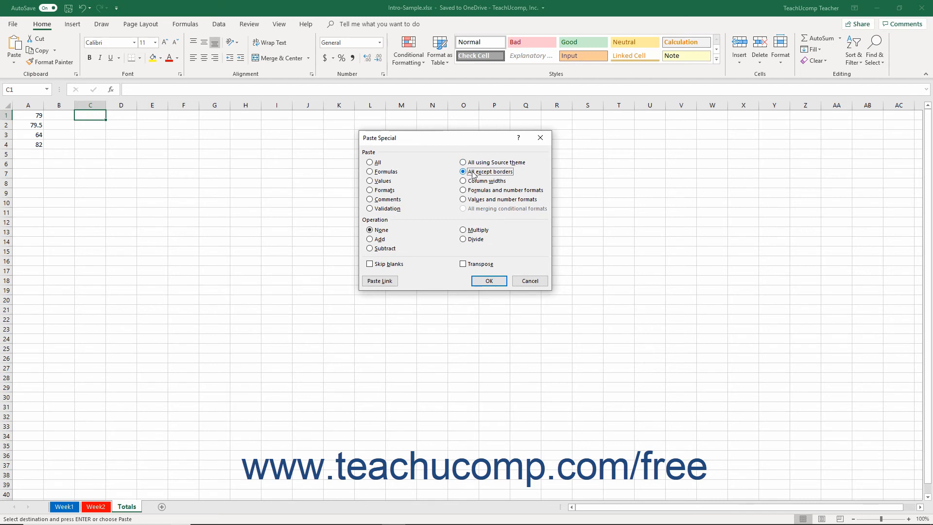
pyautogui.click(463, 181)
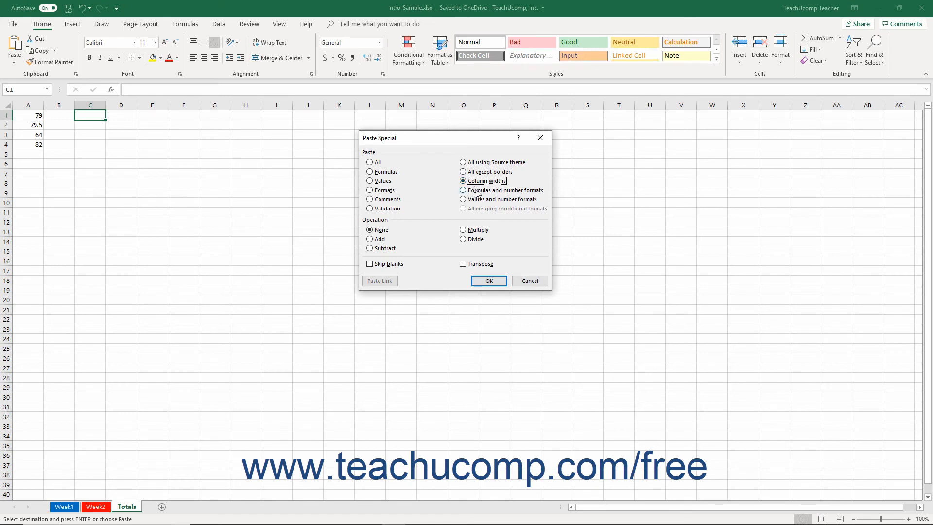
pyautogui.click(463, 190)
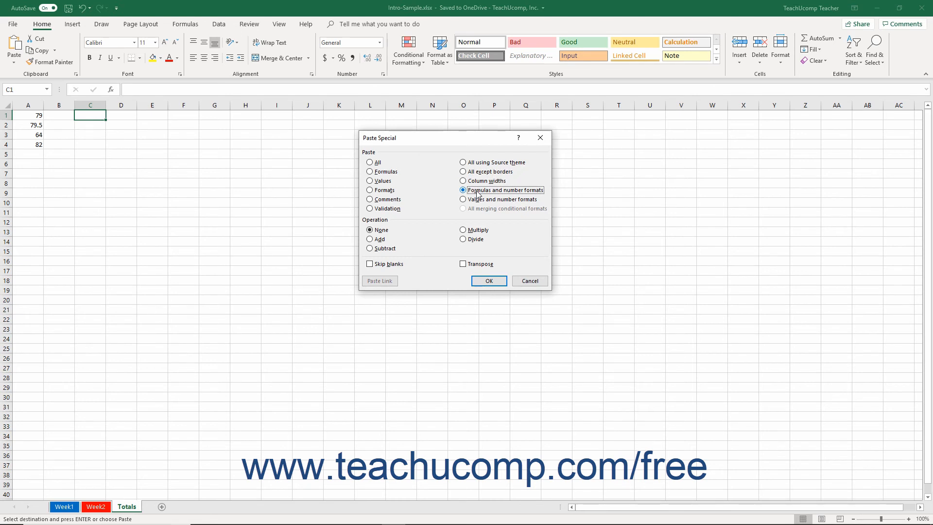
pyautogui.click(463, 198)
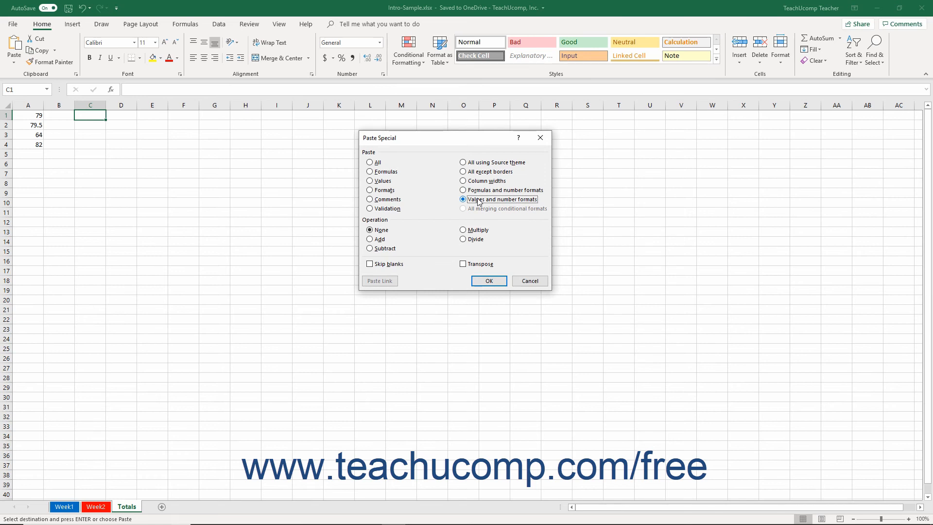
pyautogui.moveTo(490, 213)
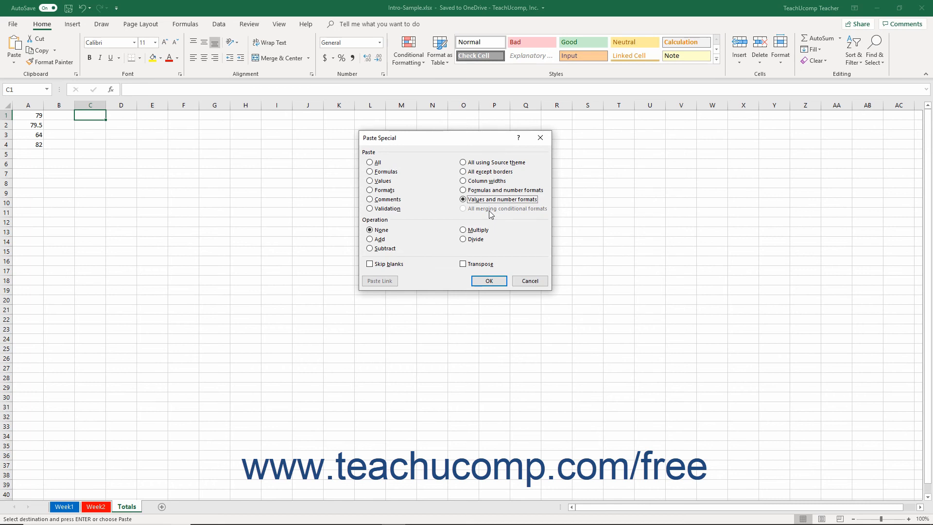
pyautogui.moveTo(409, 254)
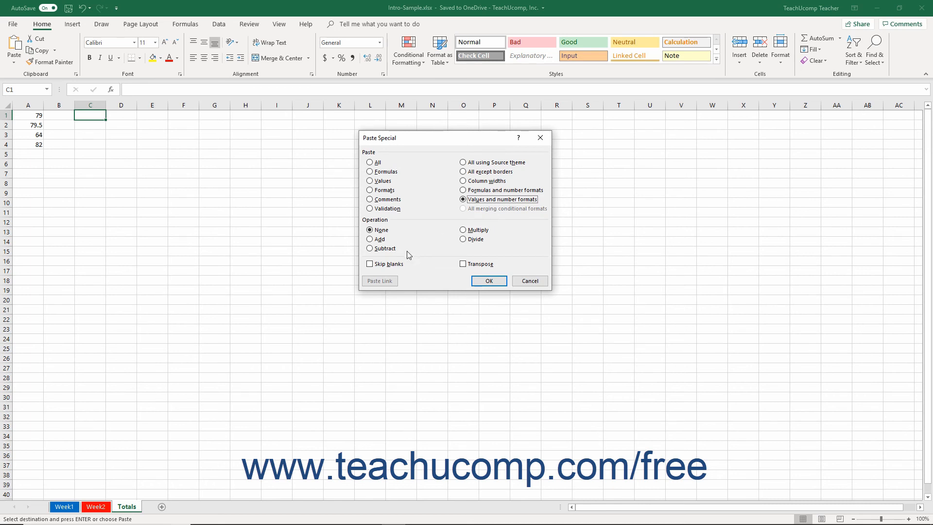
# Leave Skip blanks and Transpose off and paste 39.5, 39.75, 32, 42 into column C
pyautogui.click(369, 263)
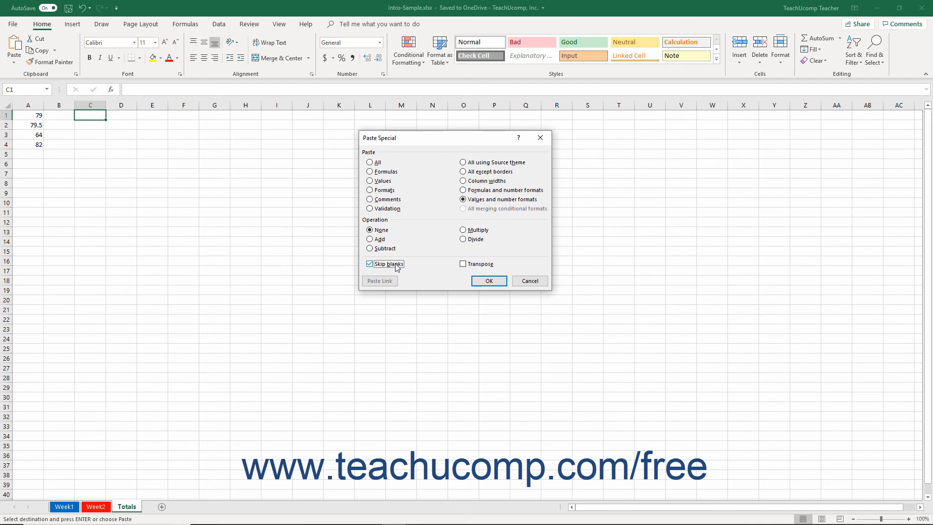
pyautogui.click(369, 263)
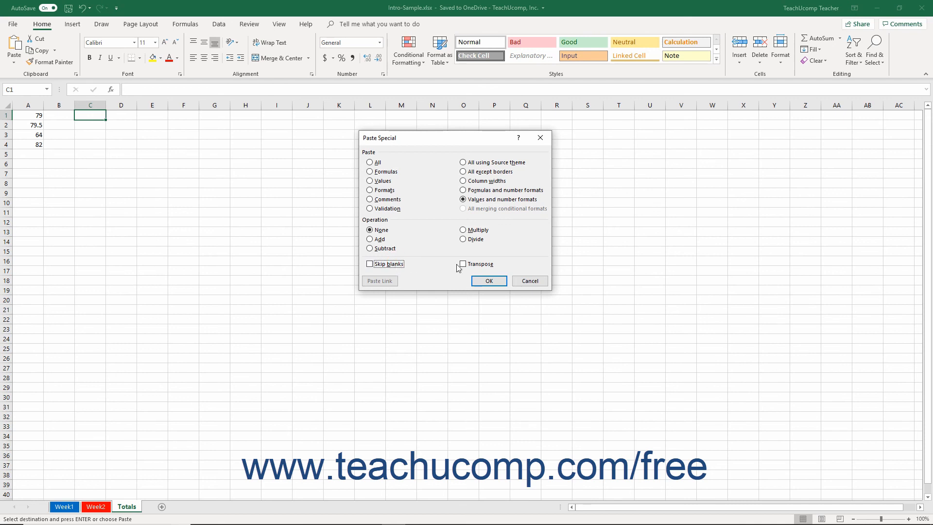
pyautogui.click(463, 264)
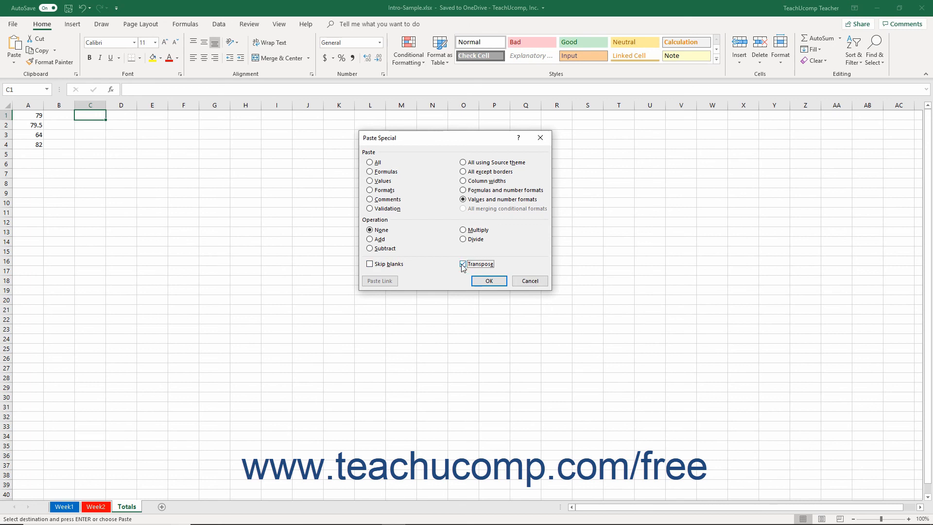
pyautogui.click(462, 263)
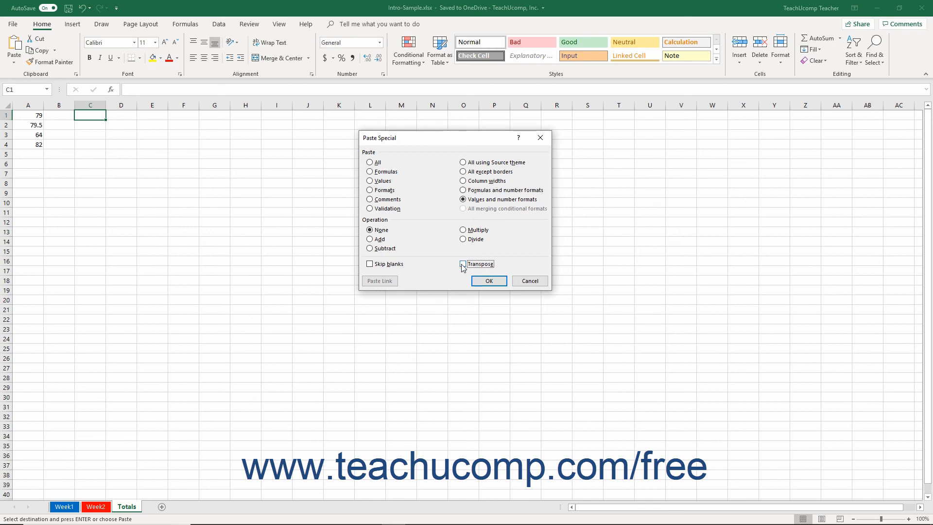
pyautogui.click(463, 263)
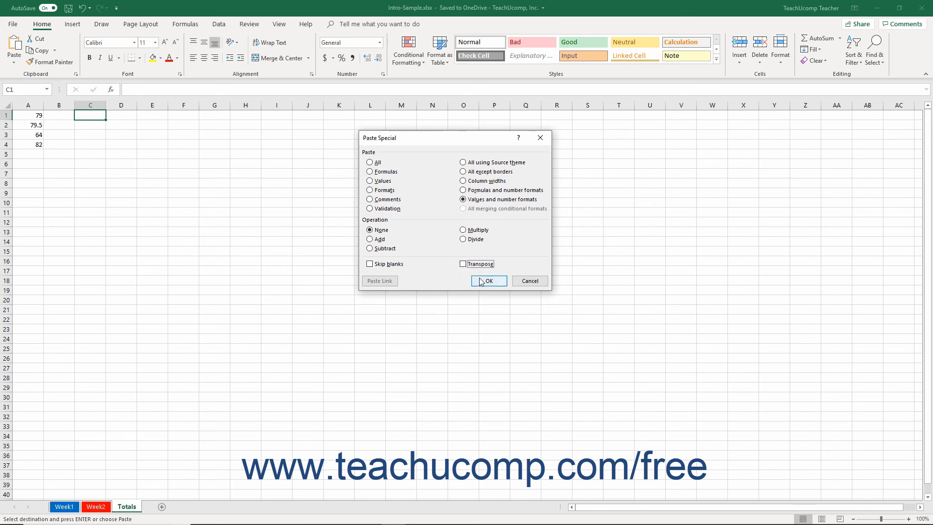
pyautogui.click(488, 279)
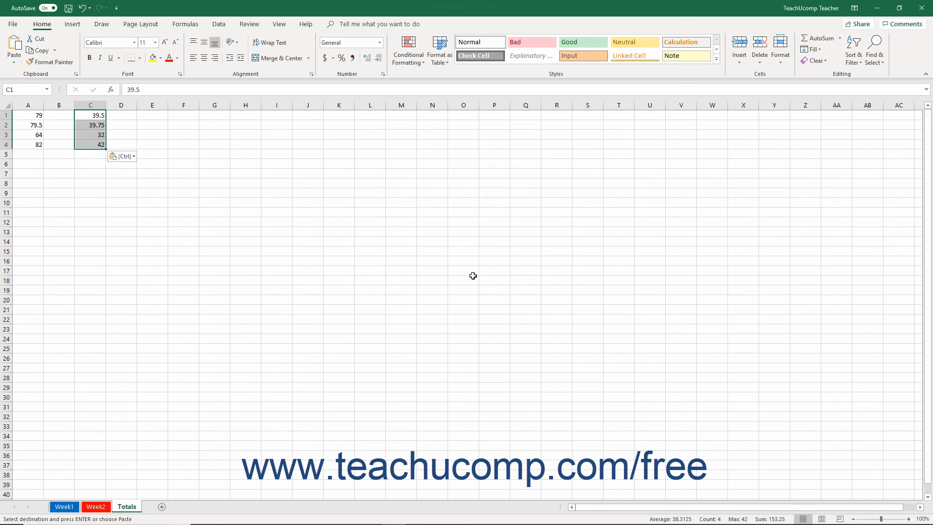